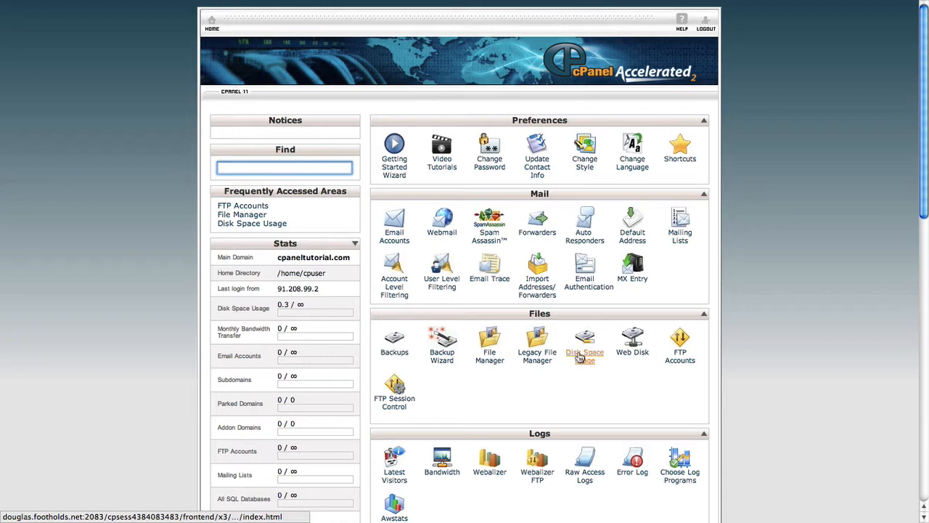
Step: Open FTP Accounts from the Files section of the cPanel home page
{"action": "left_click", "coordinate": [680, 345]}
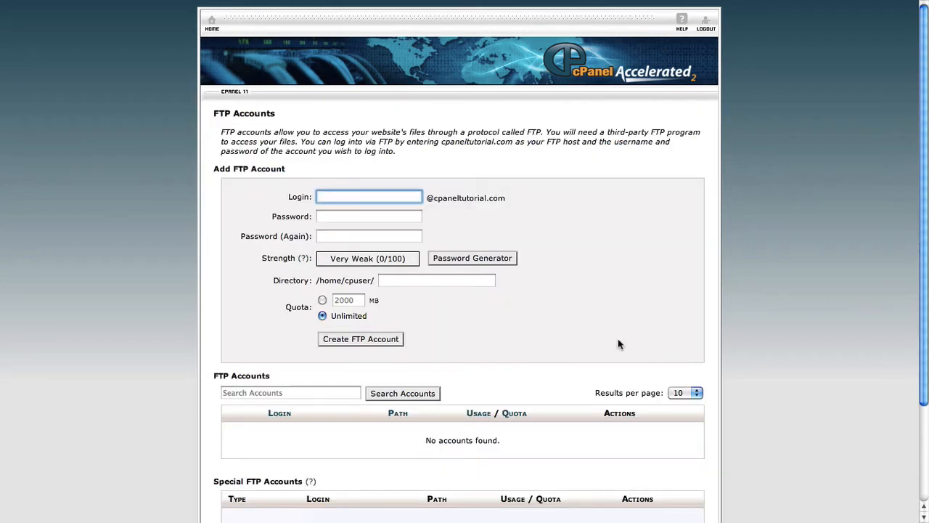
{"action": "mouse_move", "coordinate": [590, 335]}
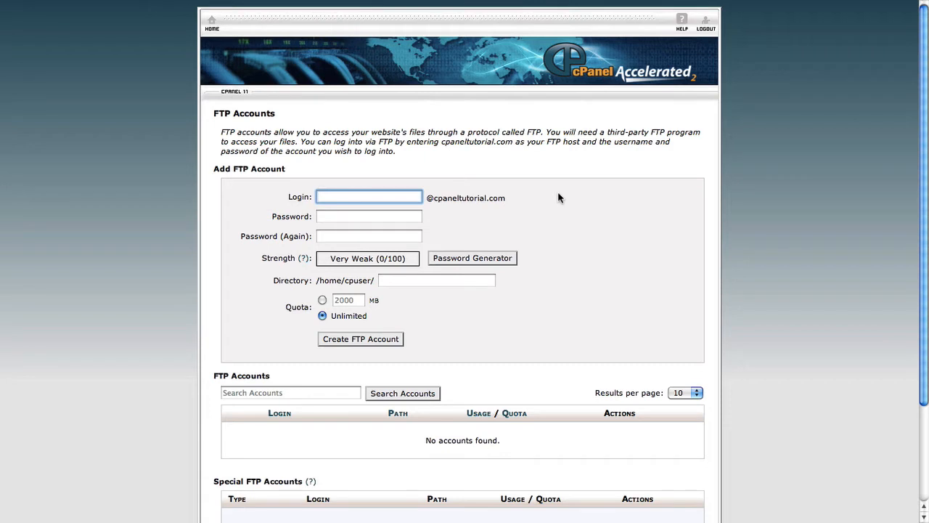
{"action": "mouse_move", "coordinate": [160, 242]}
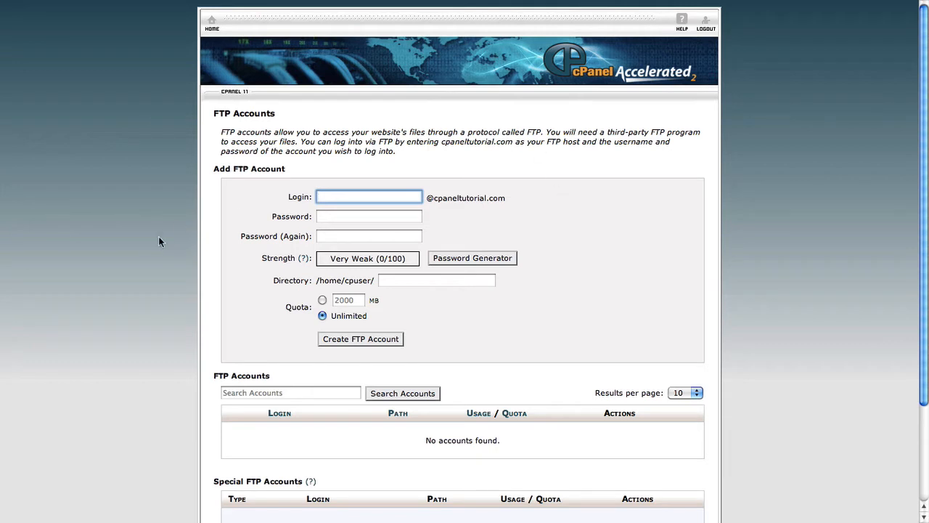
{"action": "mouse_move", "coordinate": [300, 192]}
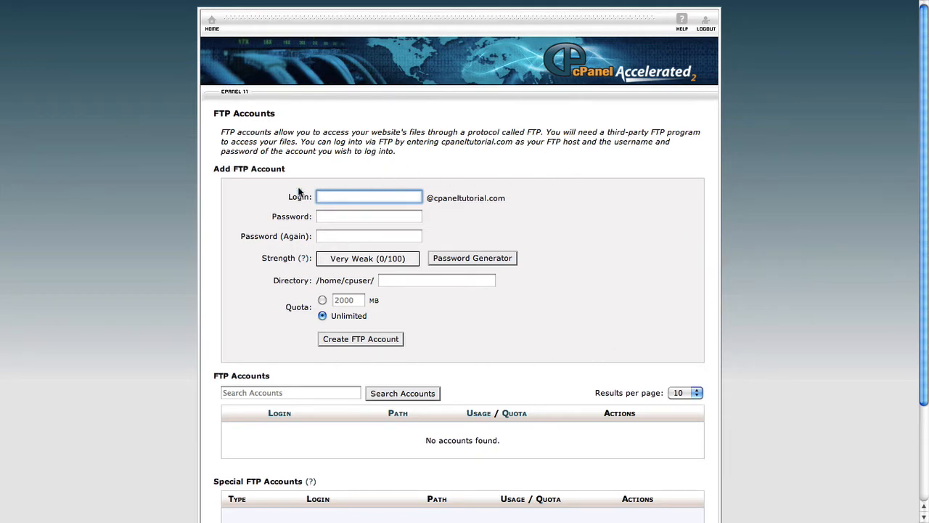
{"action": "scroll", "scroll_direction": "down", "scroll_amount": 3}
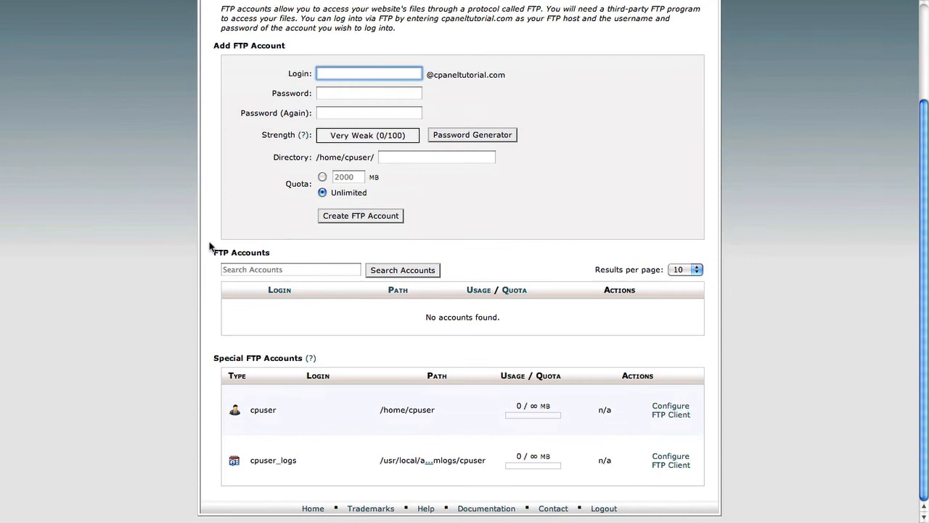
{"action": "mouse_move", "coordinate": [702, 353]}
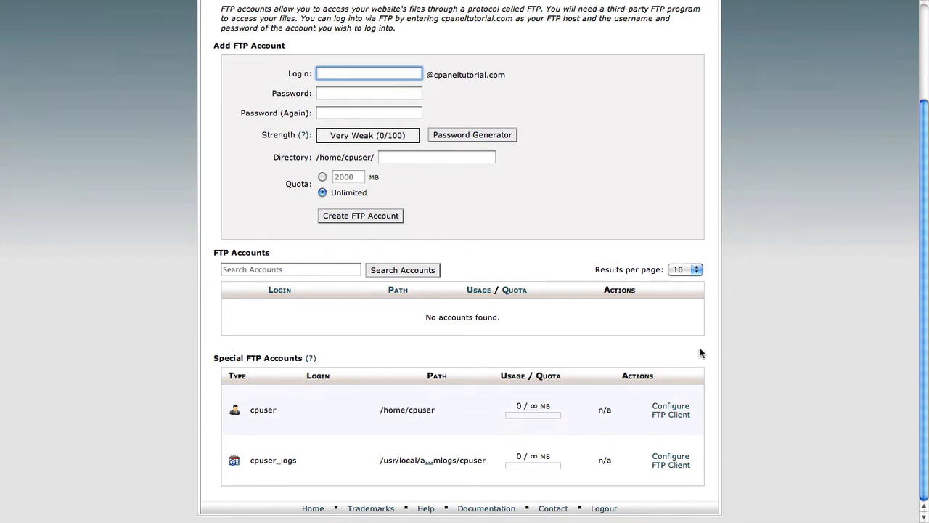
{"action": "mouse_move", "coordinate": [150, 271]}
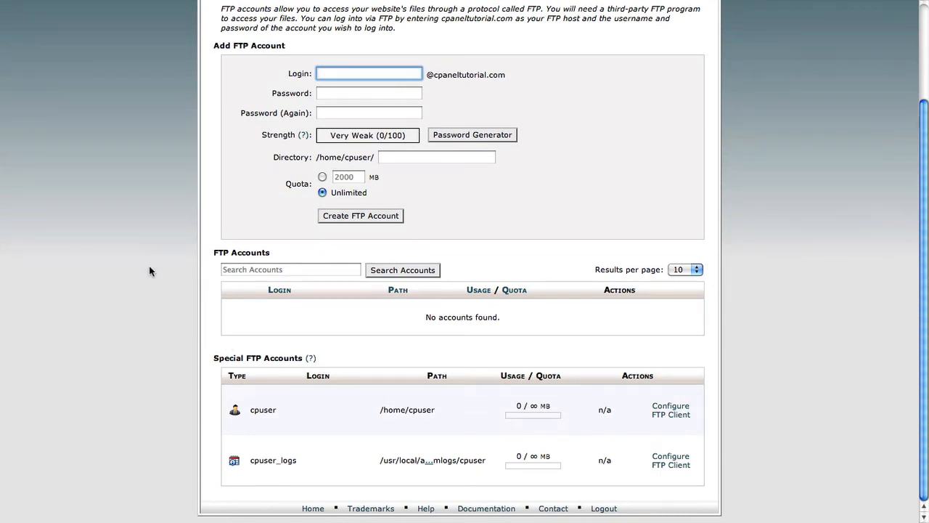
{"action": "mouse_move", "coordinate": [46, 218]}
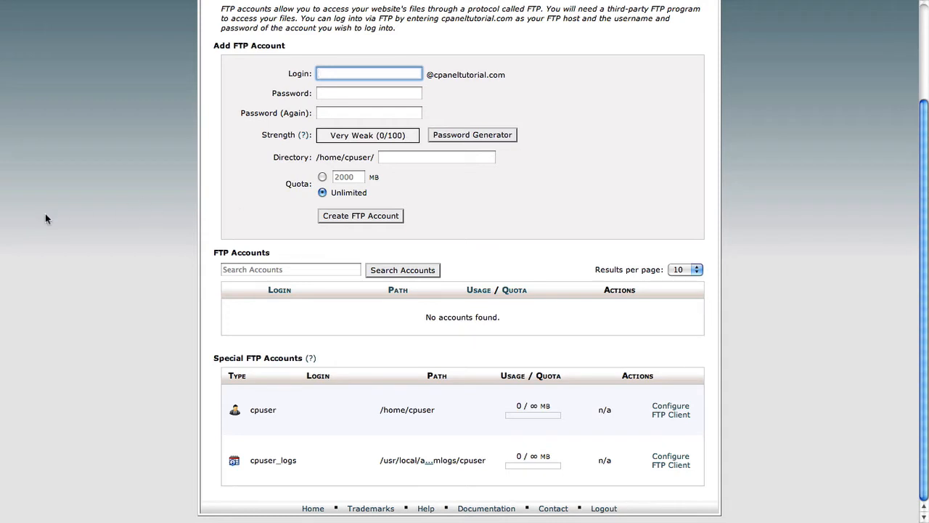
{"action": "mouse_move", "coordinate": [433, 353]}
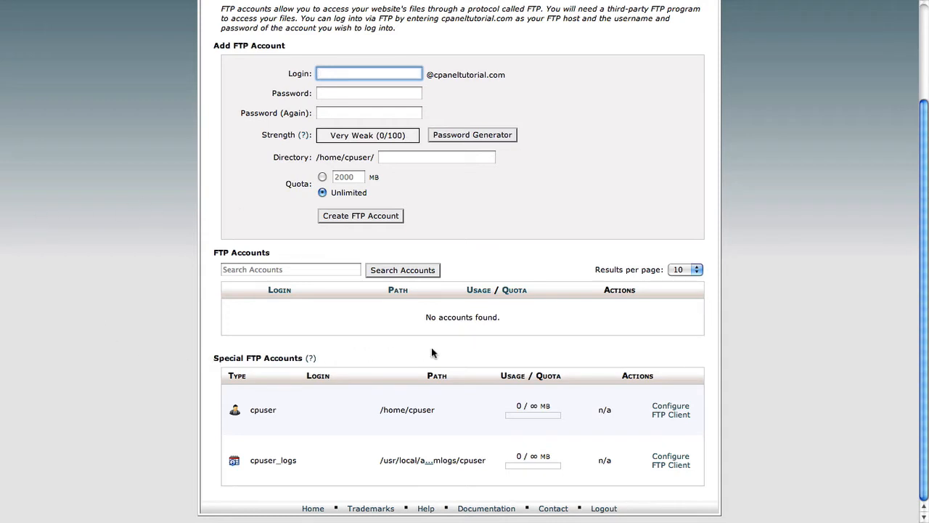
{"action": "mouse_move", "coordinate": [215, 399]}
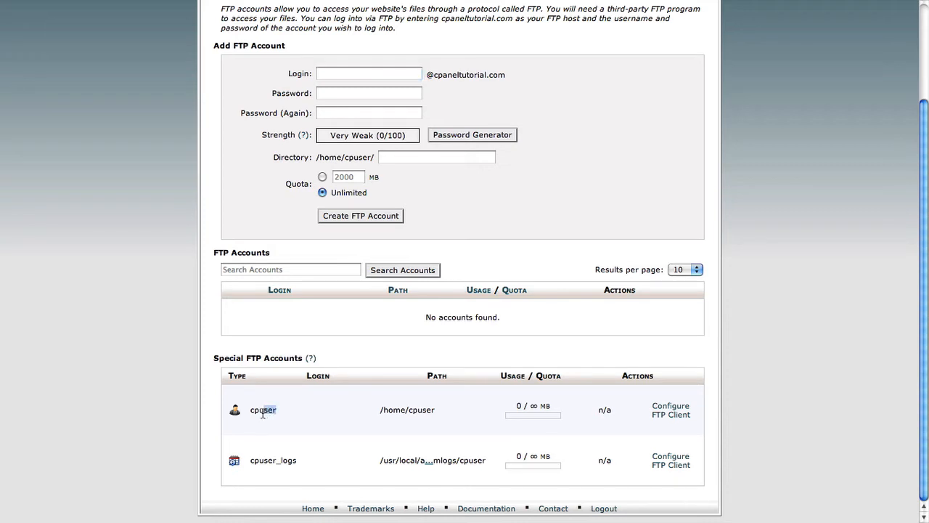
{"action": "double_click", "coordinate": [263, 410]}
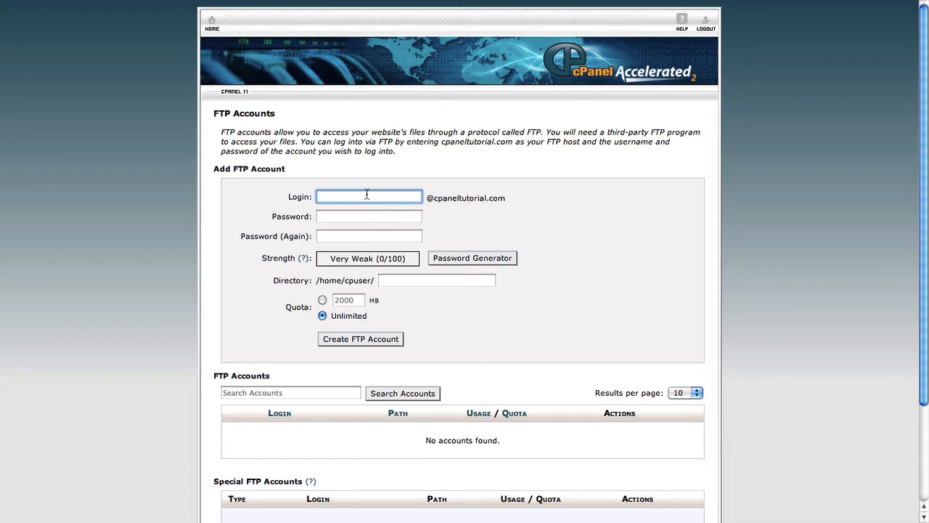
Step: Enter 'test' as the login and begin entering a strong password
{"action": "type", "text": "test"}
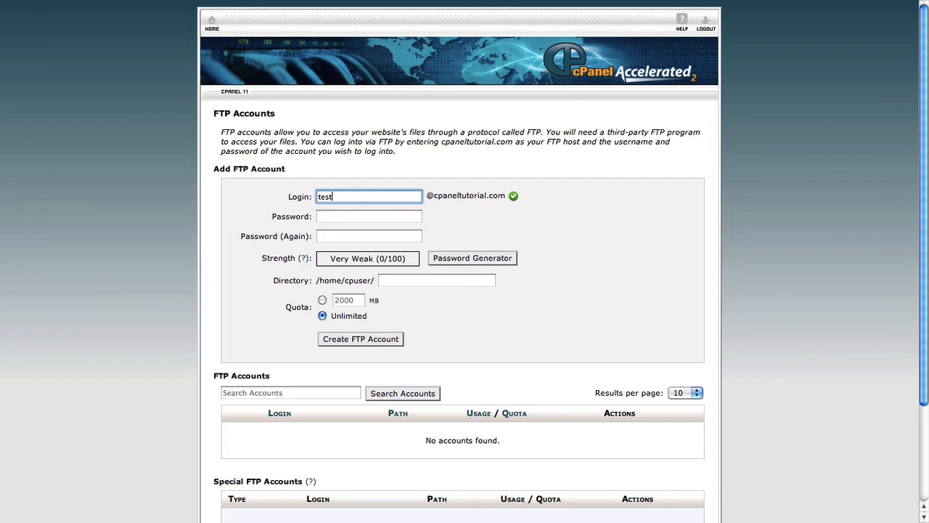
{"action": "left_click", "coordinate": [368, 216]}
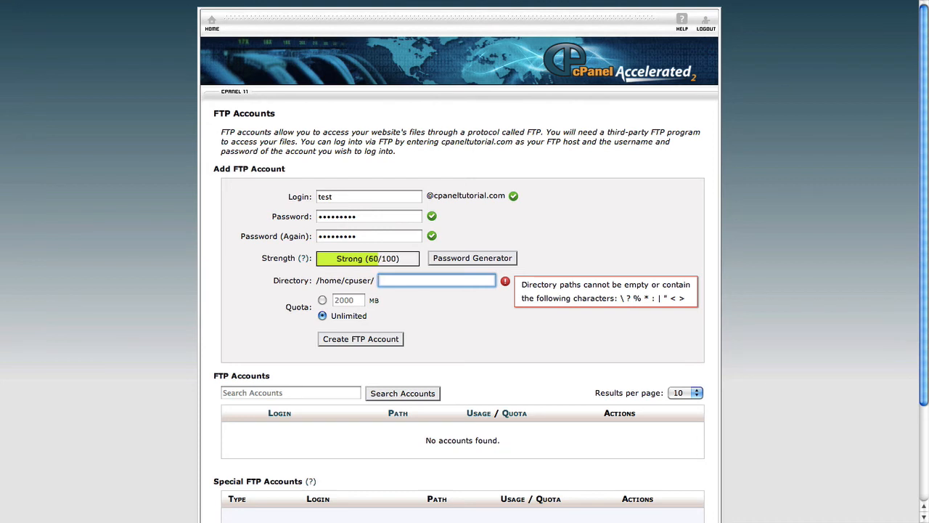
Step: Set the directory to '/' and leave the quota Unlimited
{"action": "type", "text": "/"}
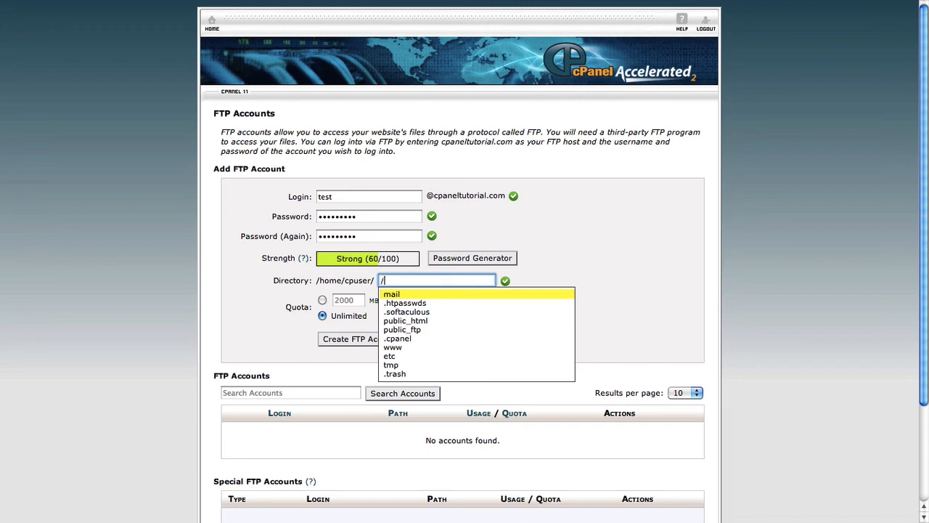
{"action": "mouse_move", "coordinate": [621, 208]}
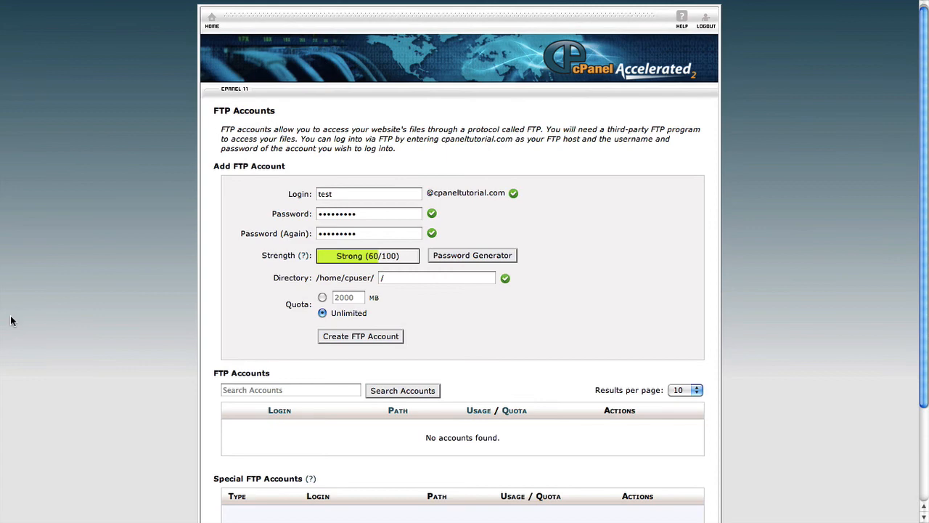
{"action": "scroll", "scroll_direction": "down", "scroll_amount": 3}
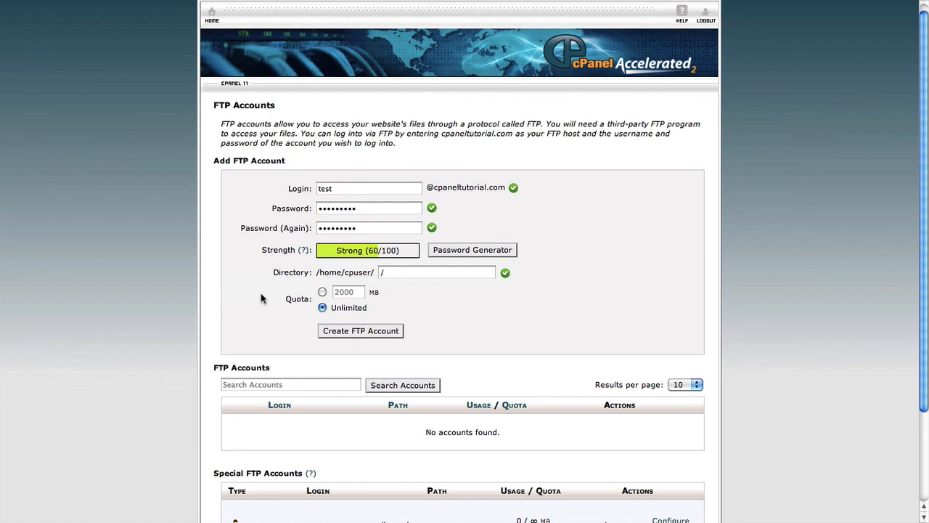
{"action": "mouse_move", "coordinate": [272, 289]}
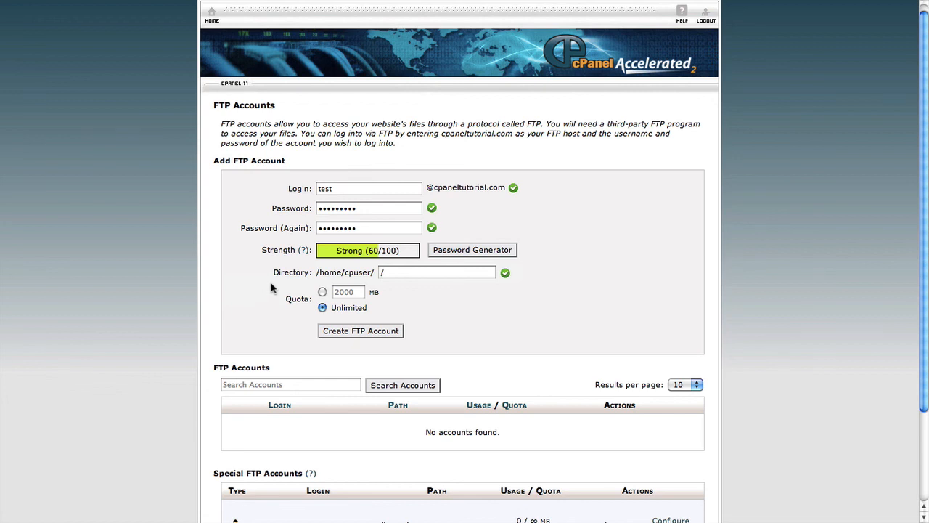
{"action": "scroll", "scroll_direction": "down", "scroll_amount": 3}
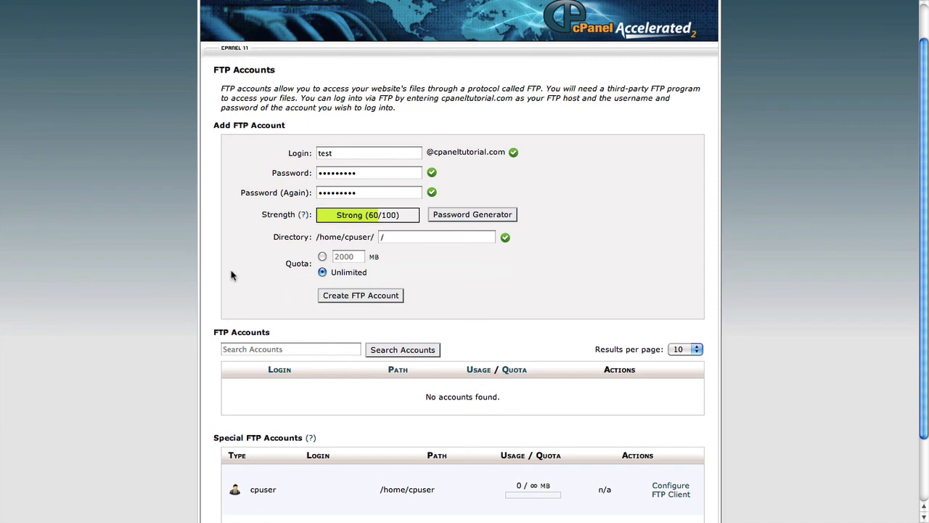
{"action": "mouse_move", "coordinate": [245, 288]}
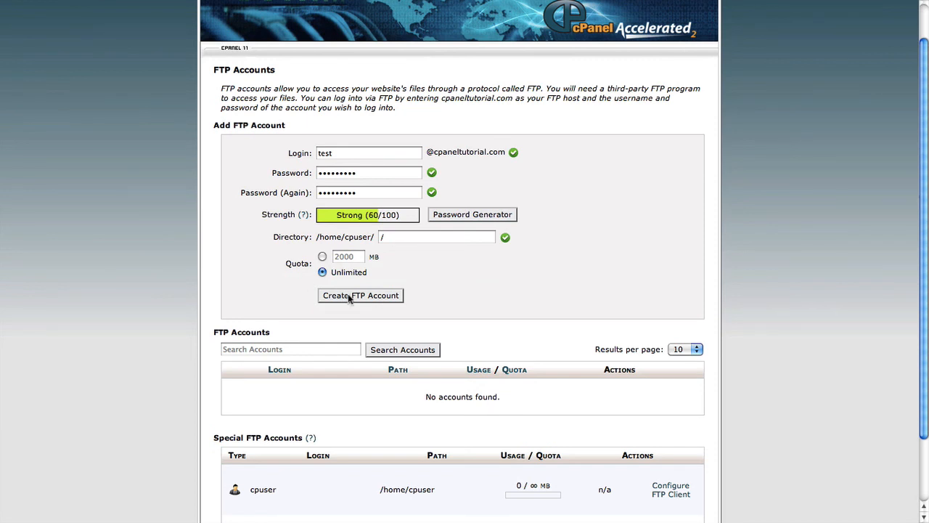
{"action": "left_click", "coordinate": [360, 295]}
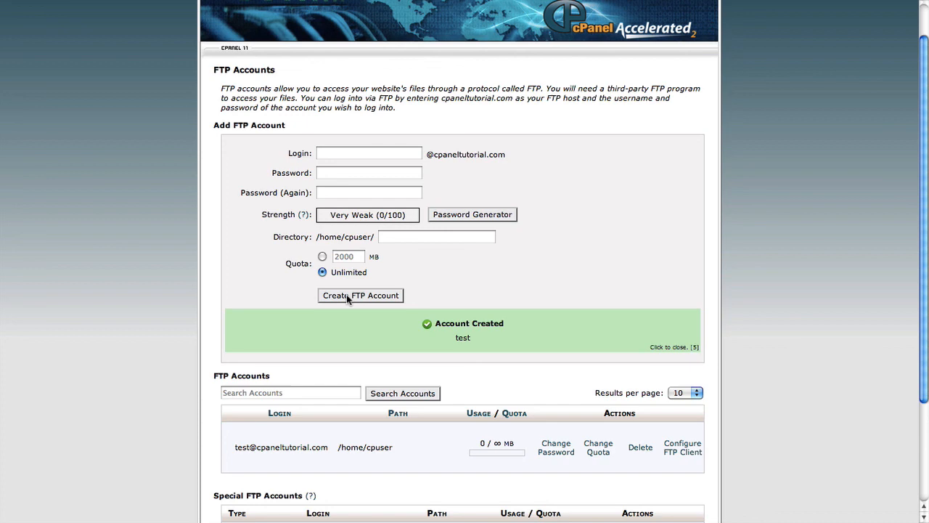
{"action": "scroll", "scroll_direction": "down", "scroll_amount": 3}
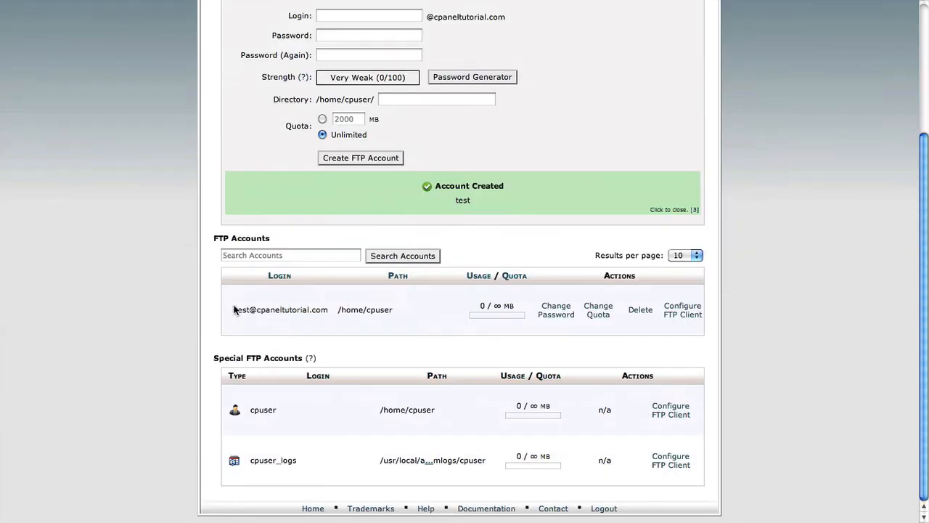